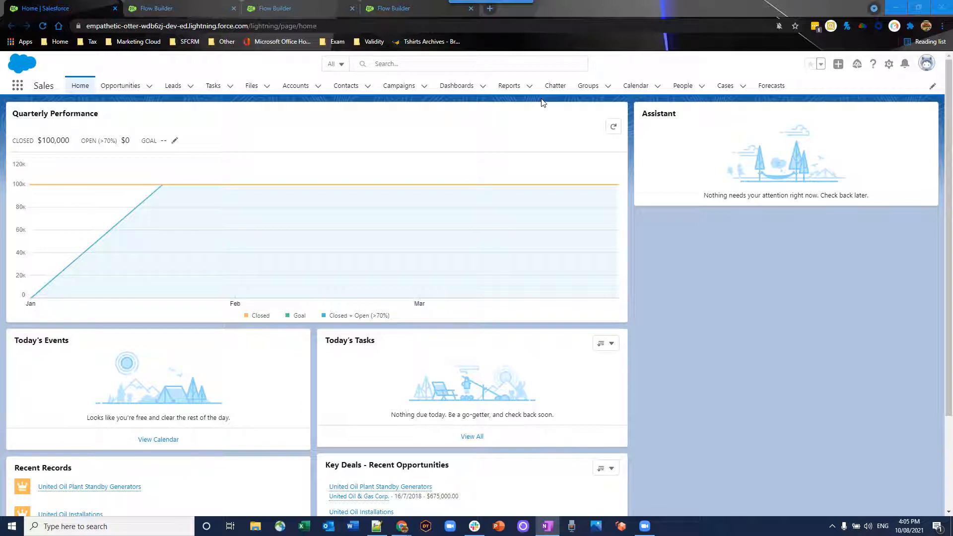
Step: Switch to the Renewal Opportunity V7 flow and scroll through its loops and decisions
click(151, 8)
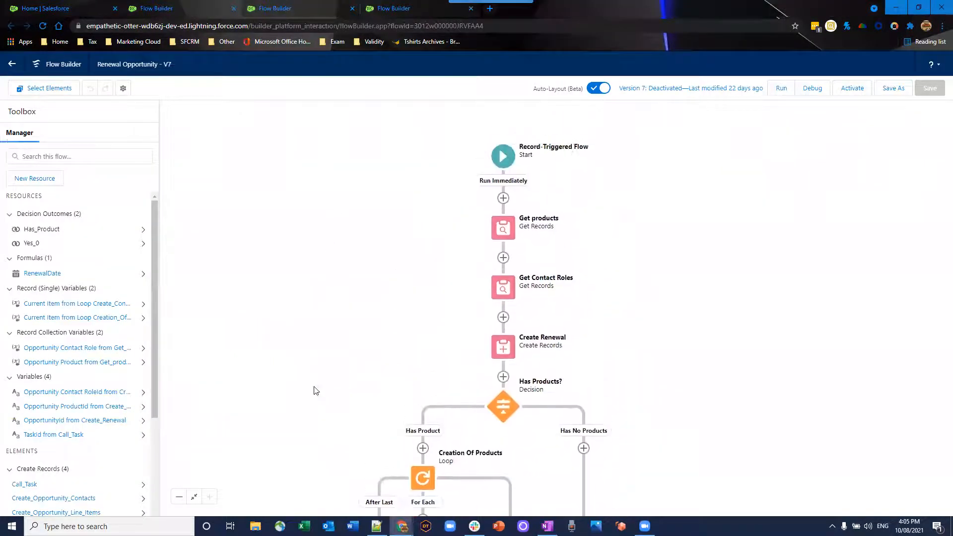
scroll(down, 3)
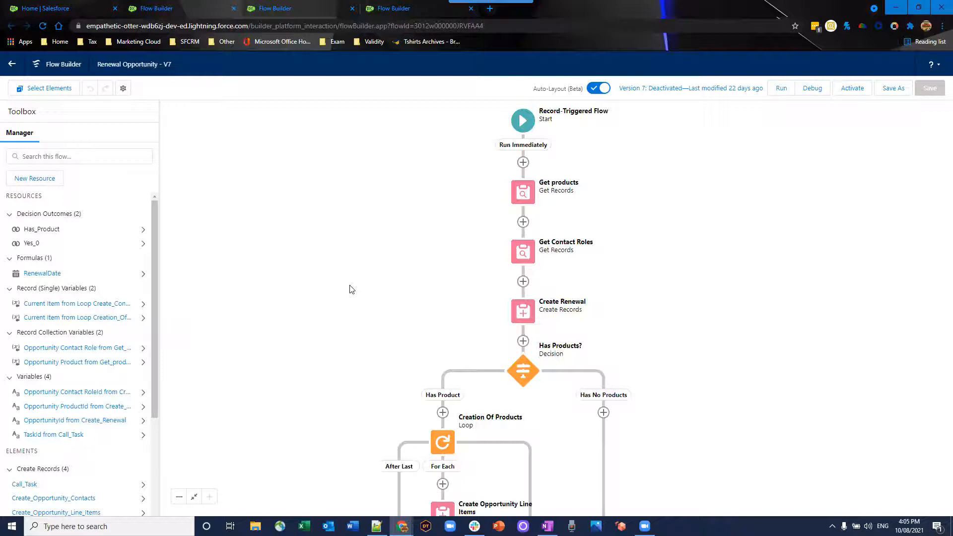
mouse_move(361, 411)
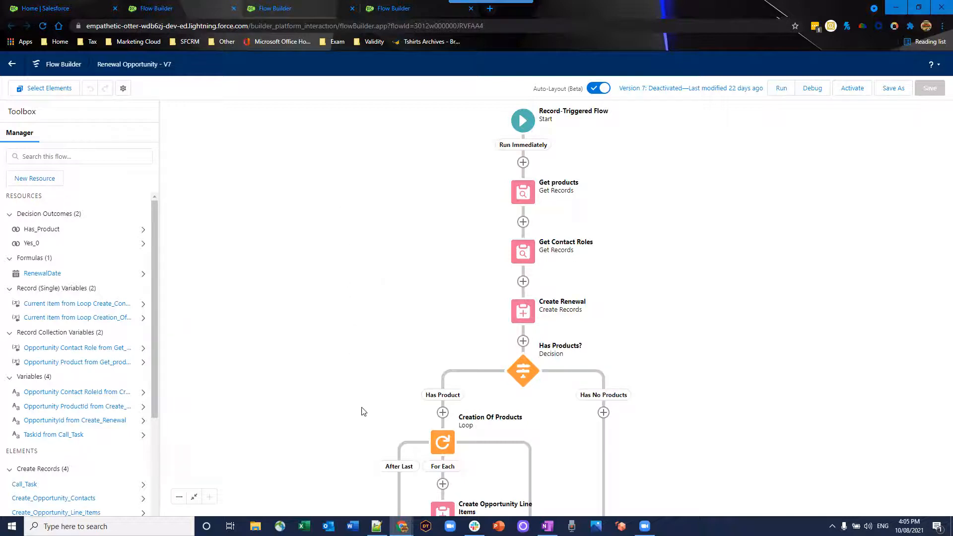
mouse_move(380, 399)
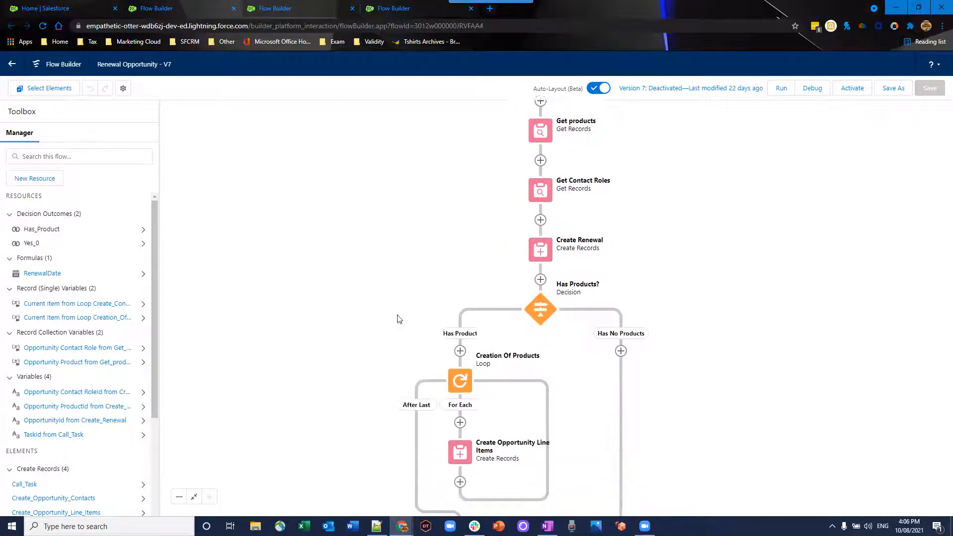
scroll(down, 3)
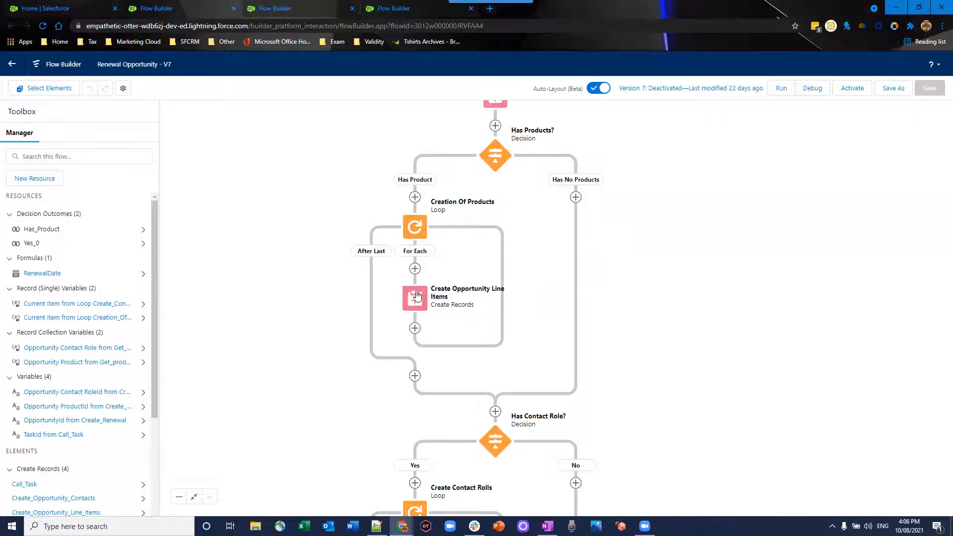
scroll(down, 3)
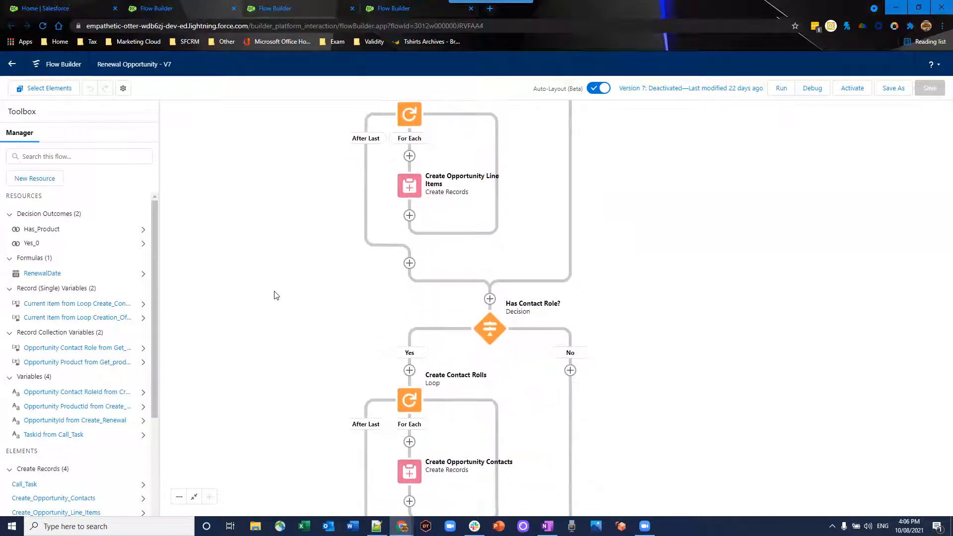
scroll(down, 3)
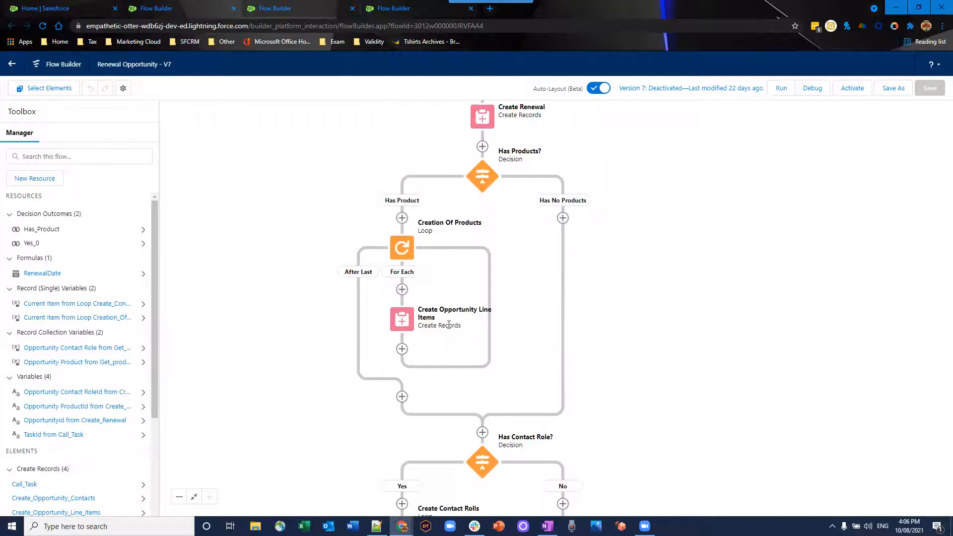
mouse_move(474, 314)
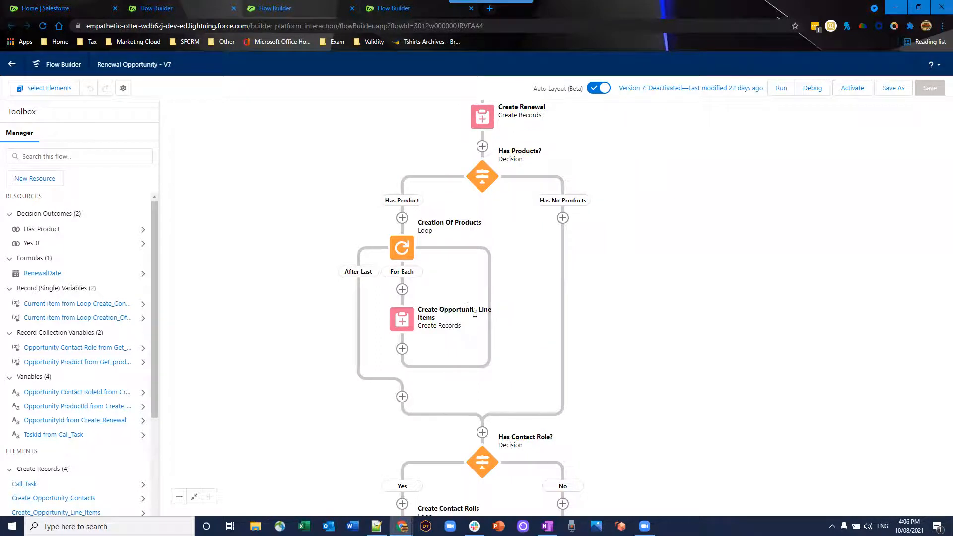
mouse_move(276, 8)
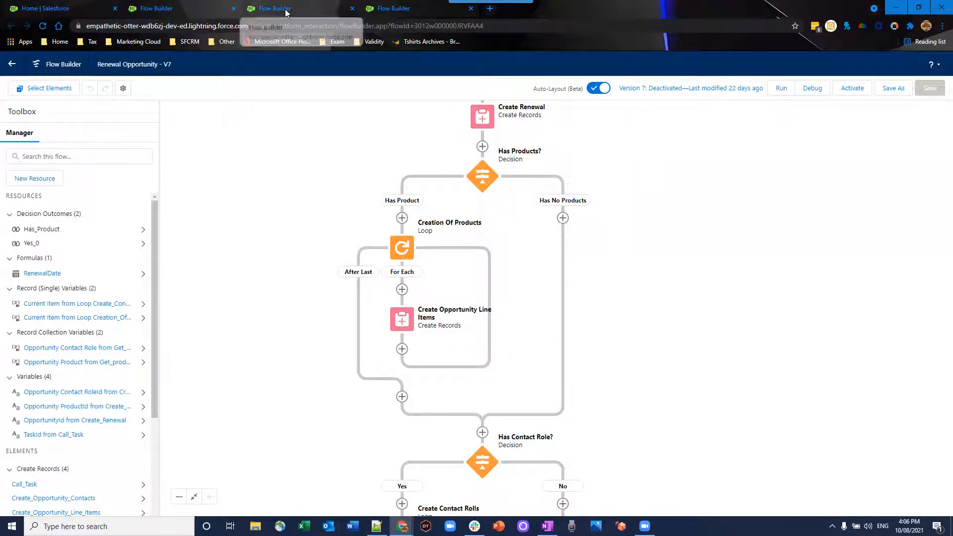
Step: Switch to the Renewal + Close Loss Related Opportunities V1 flow tab
click(275, 8)
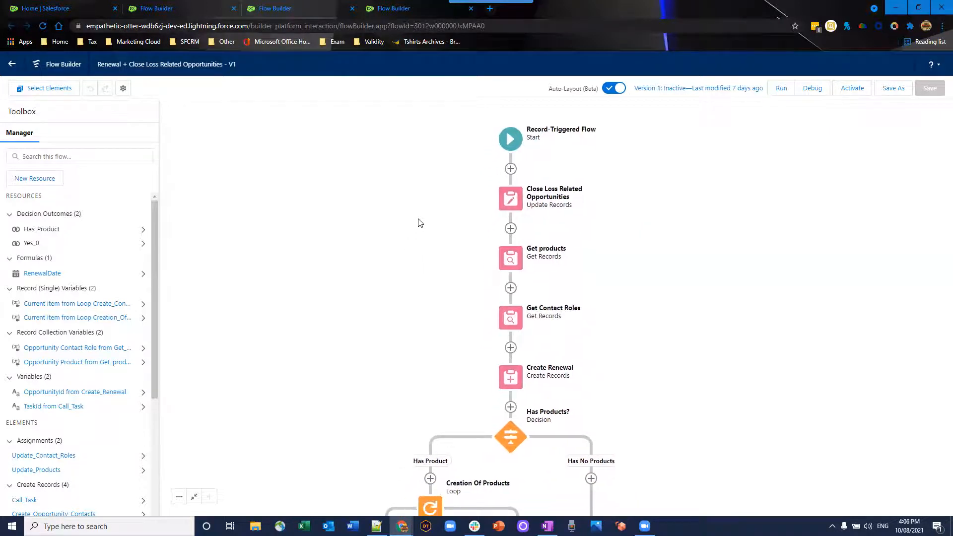
mouse_move(429, 219)
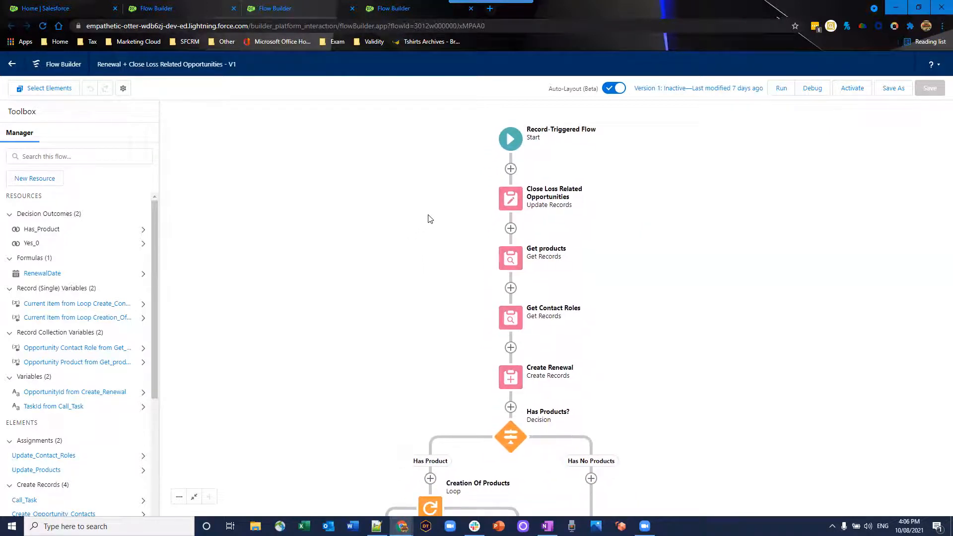
Step: Keep the Start trigger as 'A record is updated', 'After the record is saved'
click(509, 139)
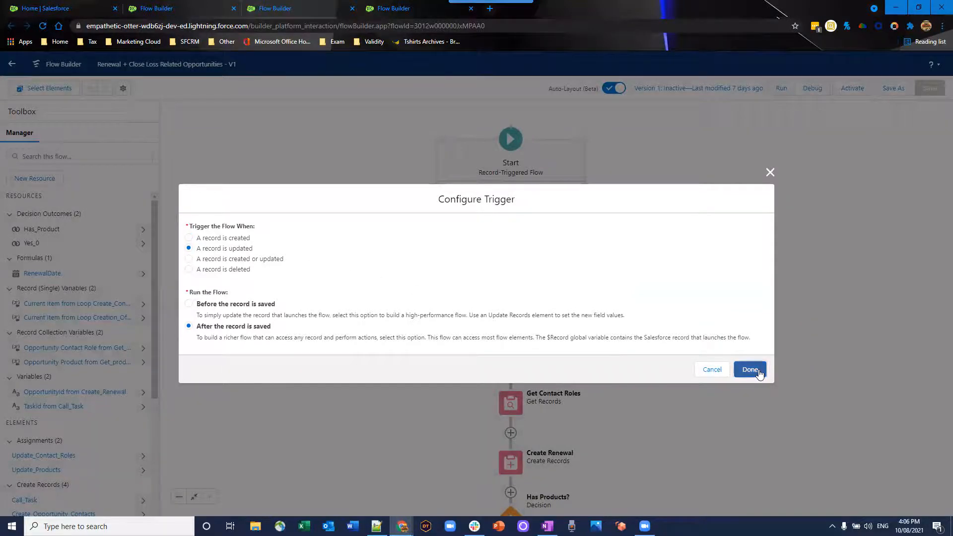
click(750, 369)
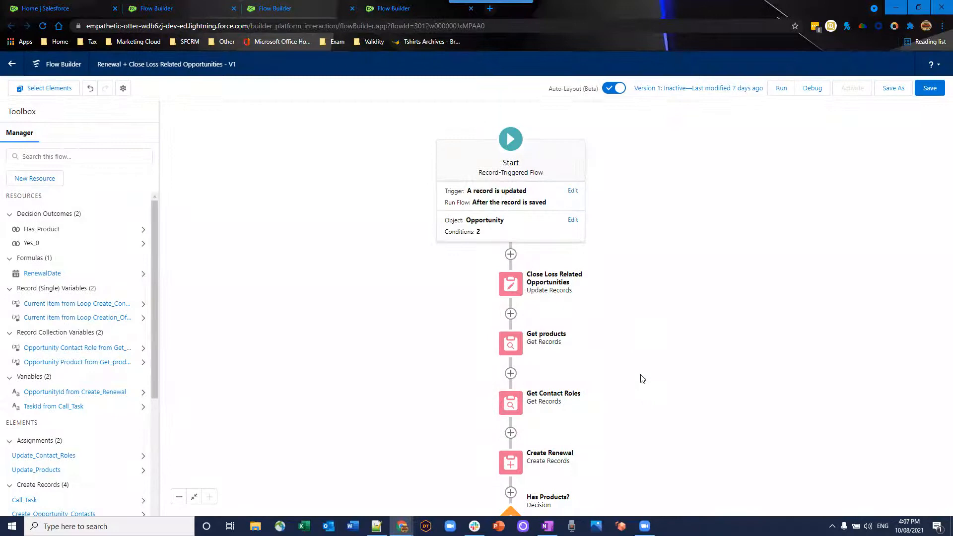
scroll(down, 3)
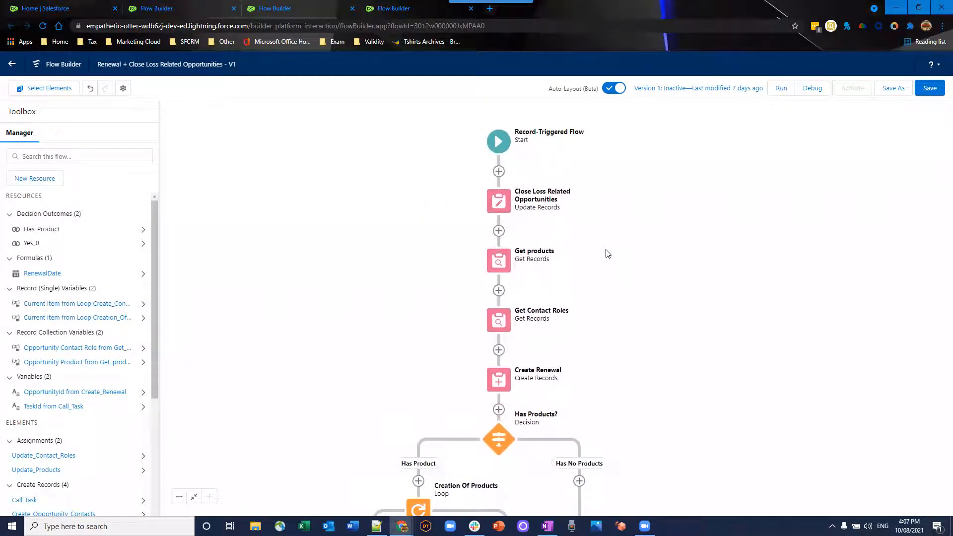
mouse_move(626, 217)
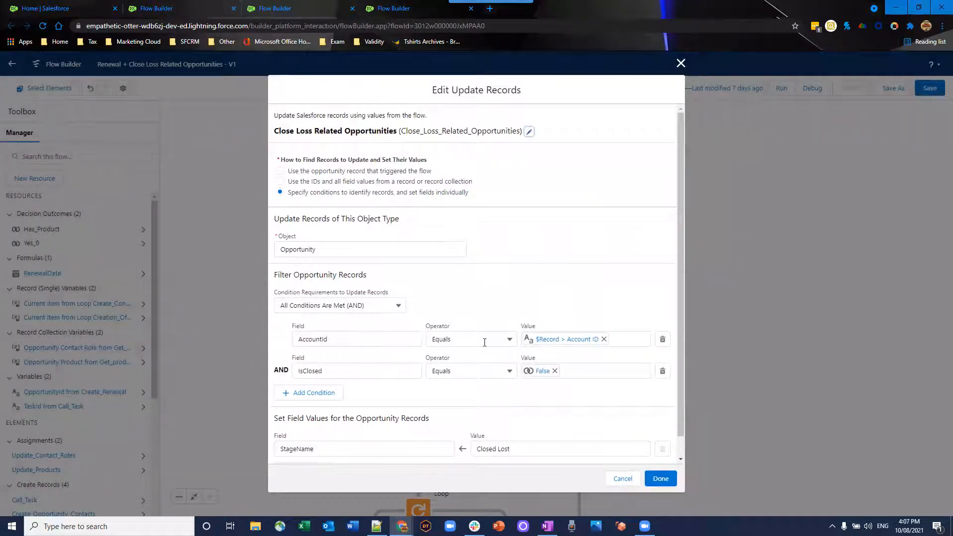
mouse_move(568, 339)
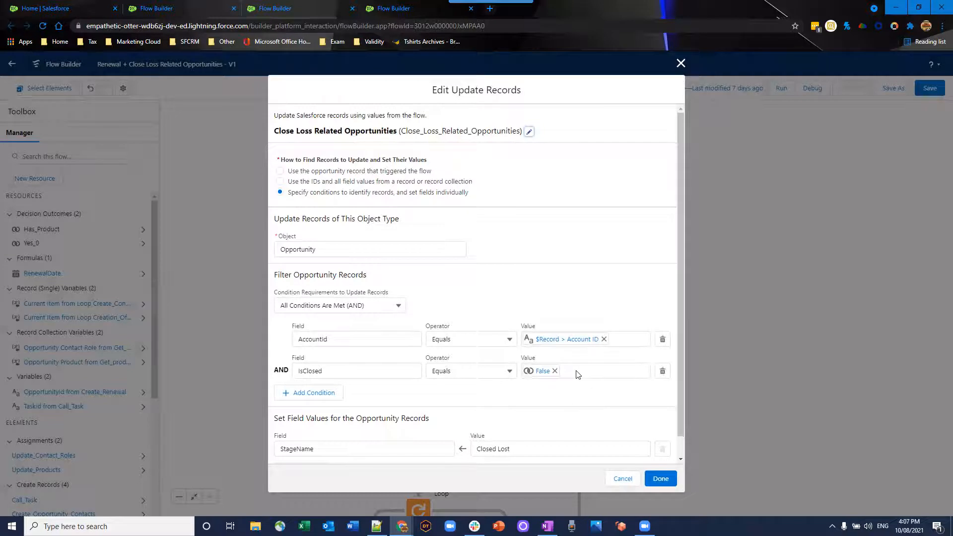
scroll(down, 3)
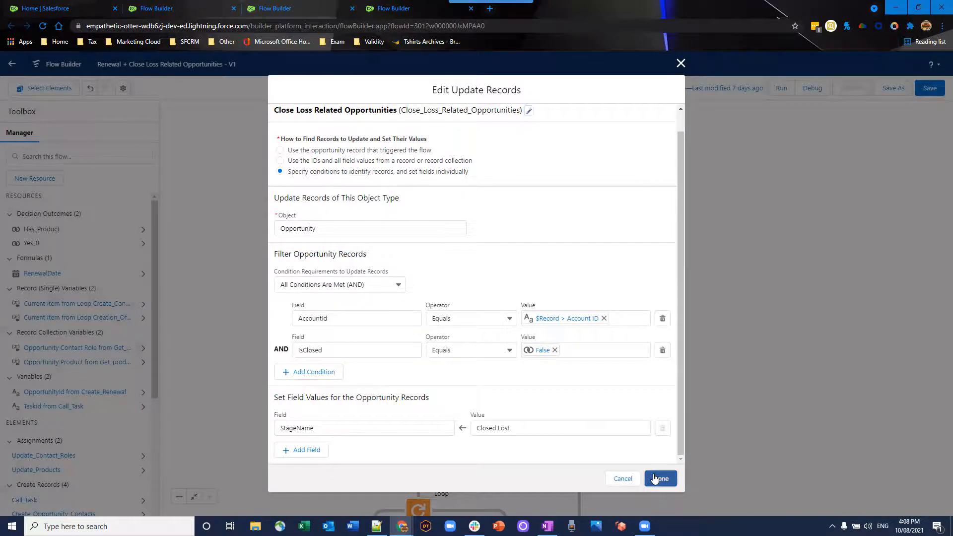
click(660, 479)
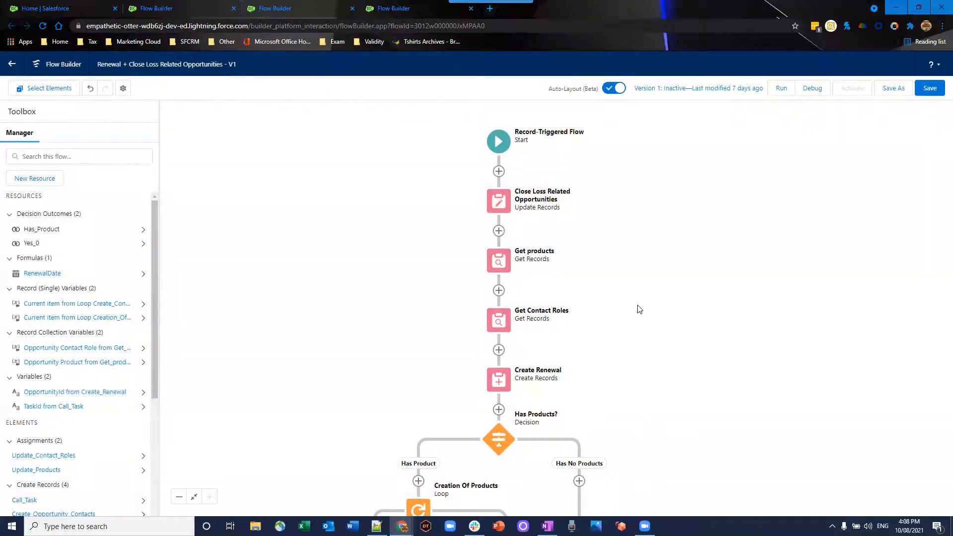
mouse_move(655, 392)
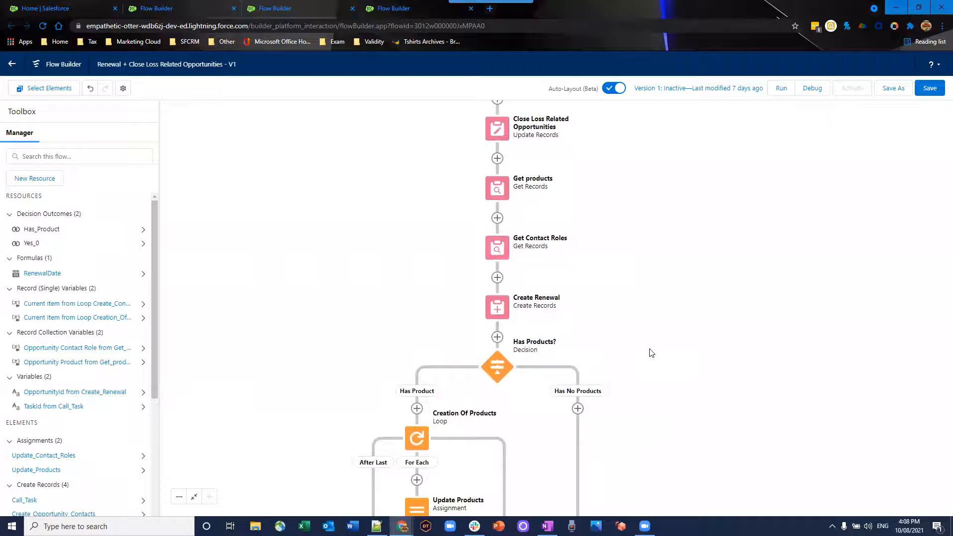
mouse_move(552, 203)
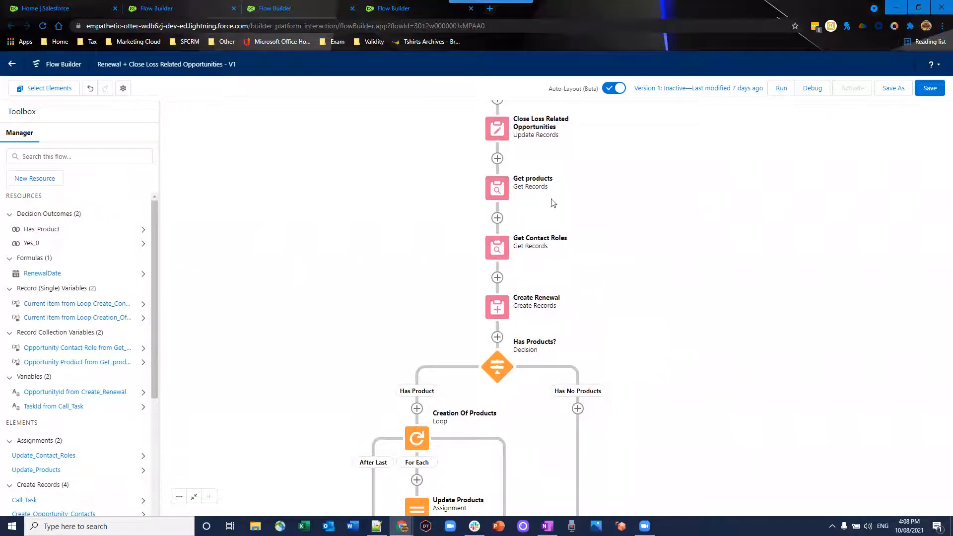
click(497, 187)
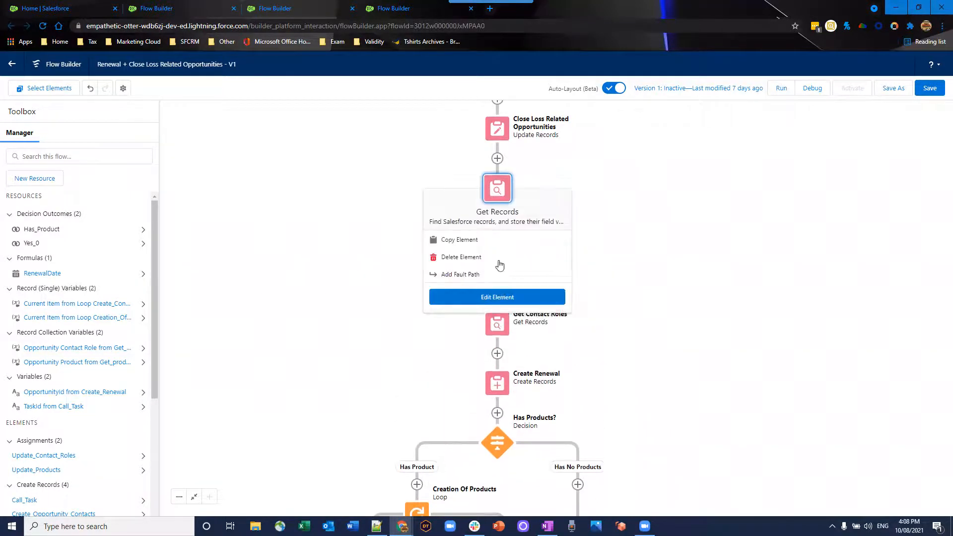
click(497, 297)
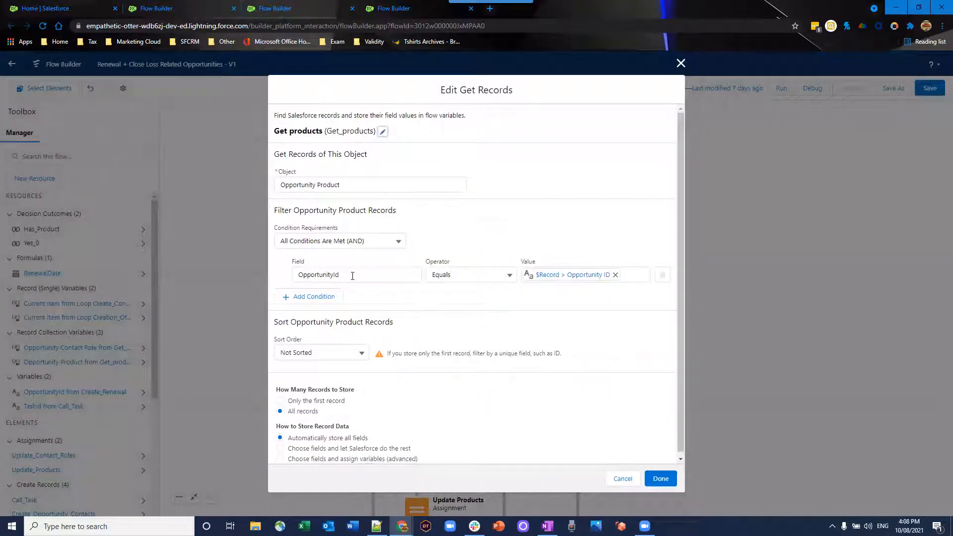
mouse_move(568, 289)
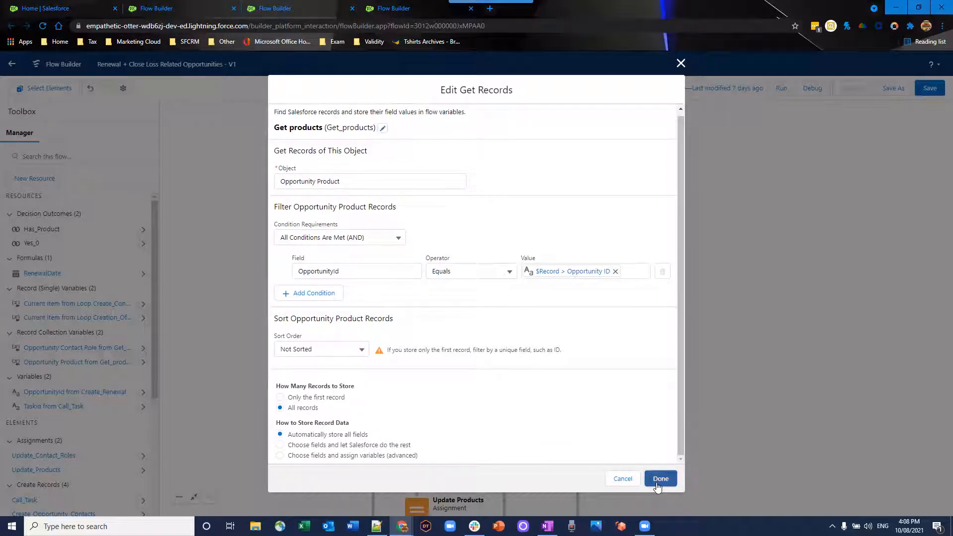
click(660, 478)
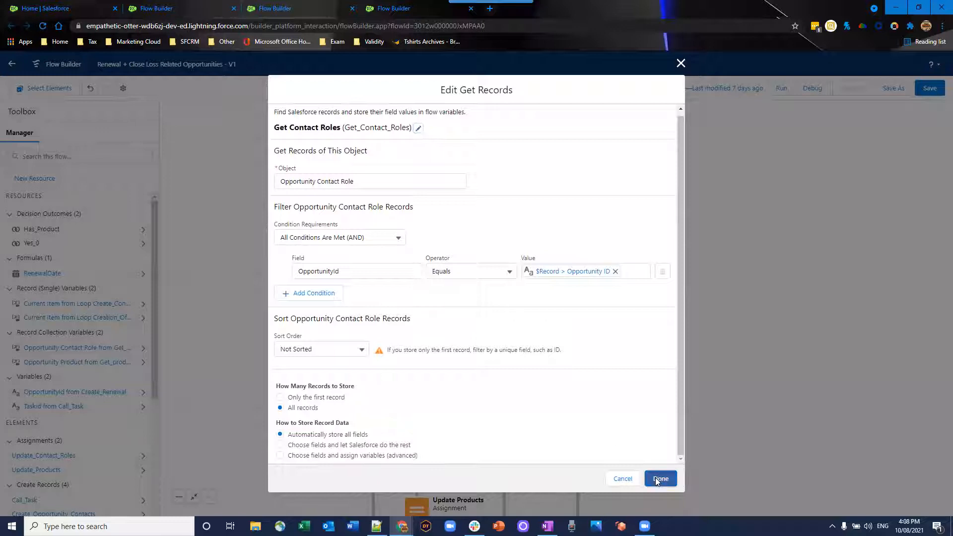
click(660, 478)
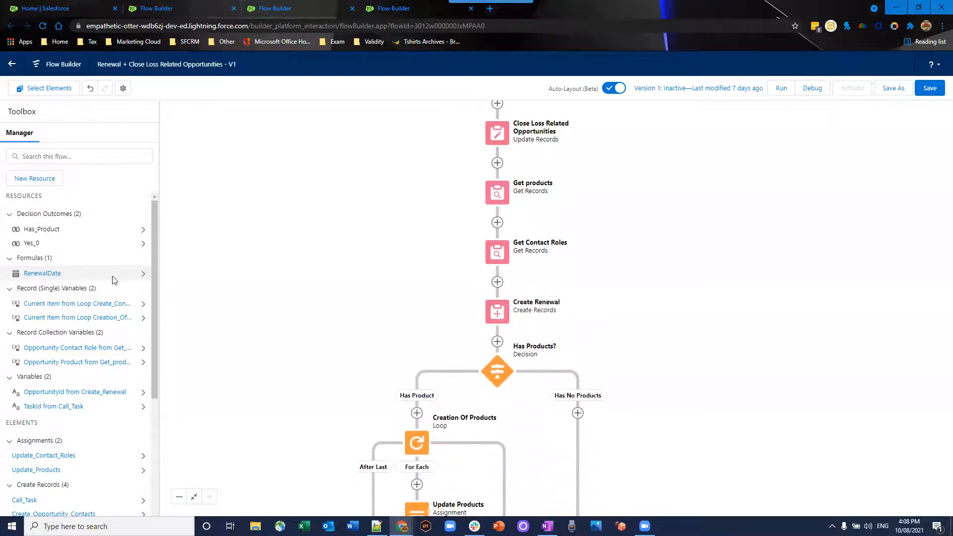
click(42, 273)
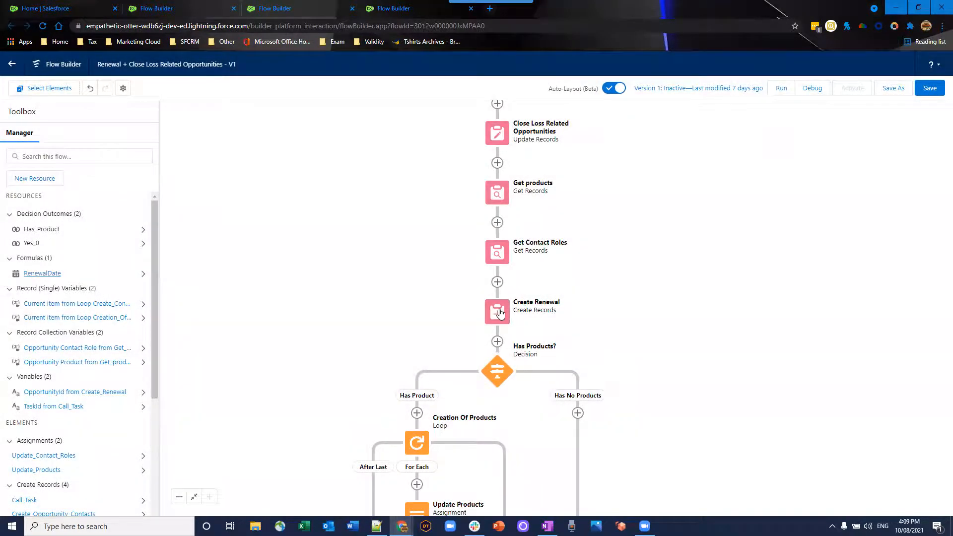
Step: Scroll through Create Renewal's eleven Opportunity field mappings, including CloseDate and Type Renewal
double_click(497, 312)
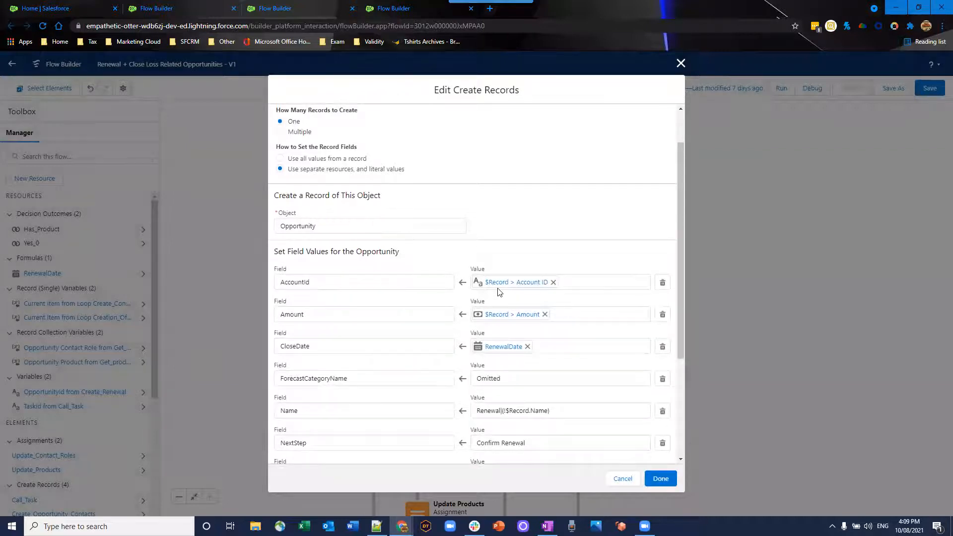
mouse_move(571, 293)
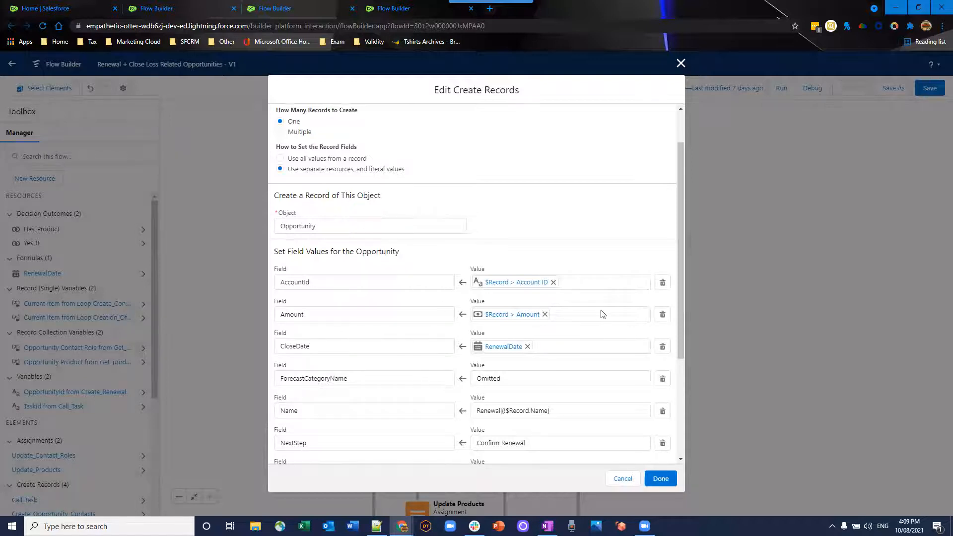
scroll(down, 3)
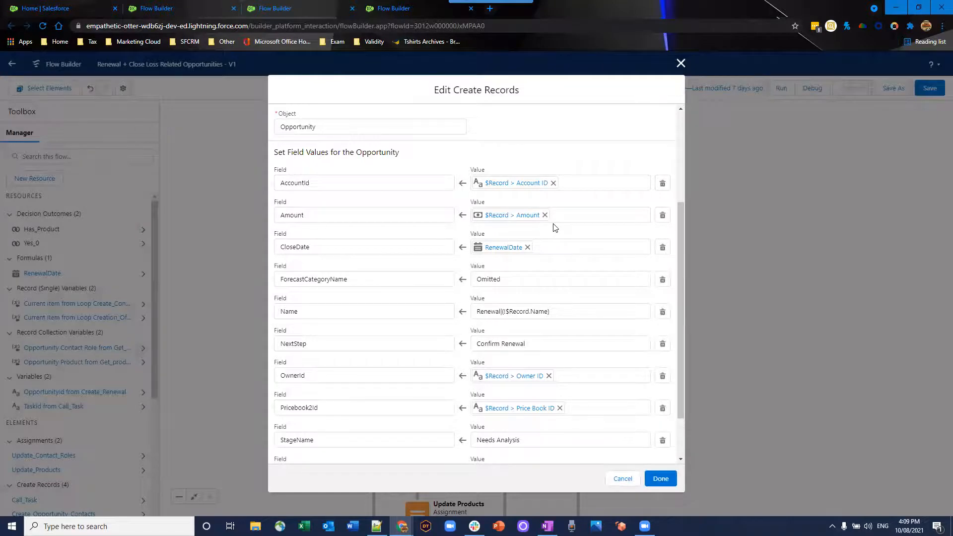
mouse_move(484, 235)
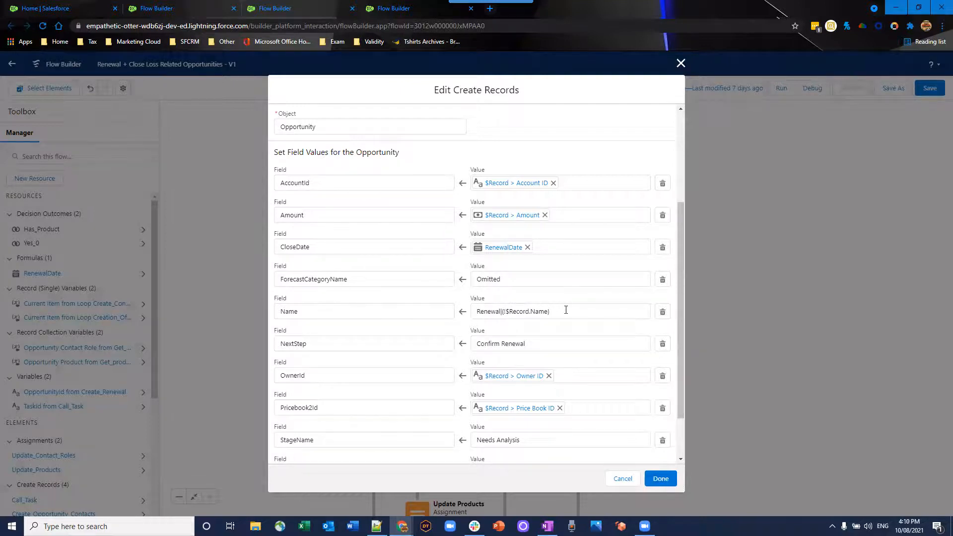
mouse_move(568, 306)
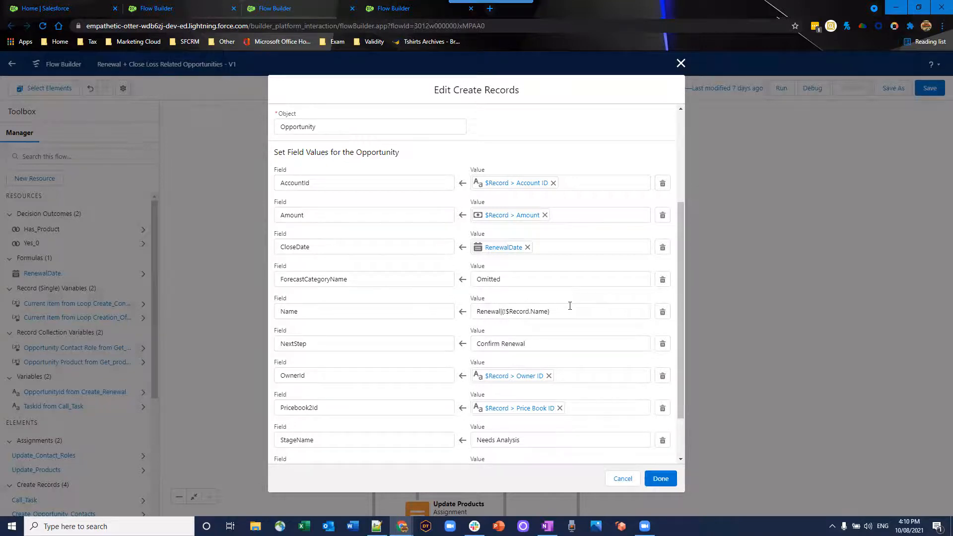
scroll(down, 3)
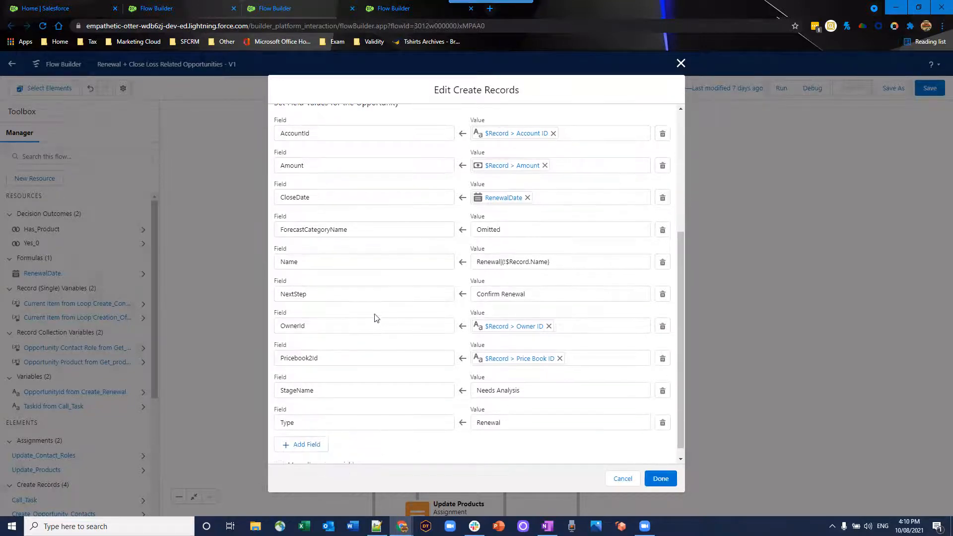
scroll(down, 3)
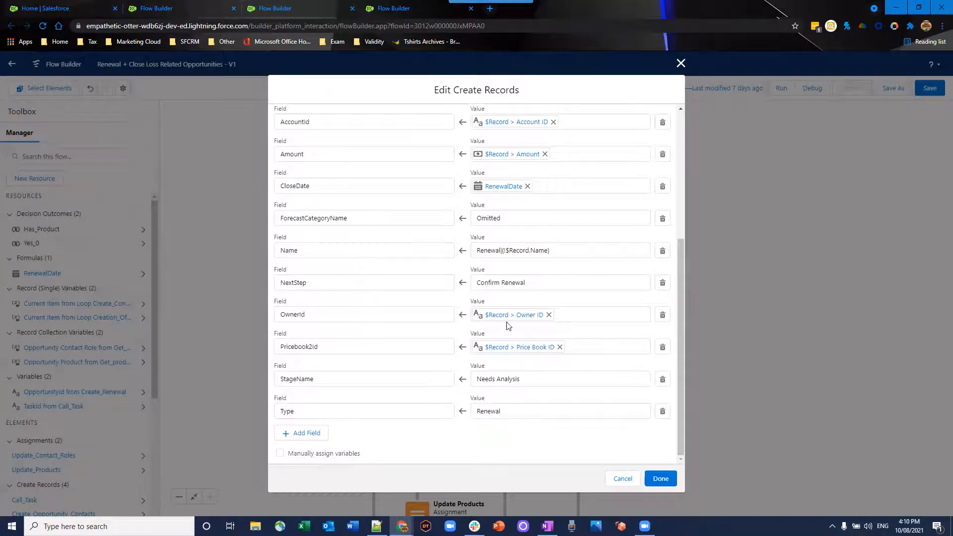
mouse_move(552, 363)
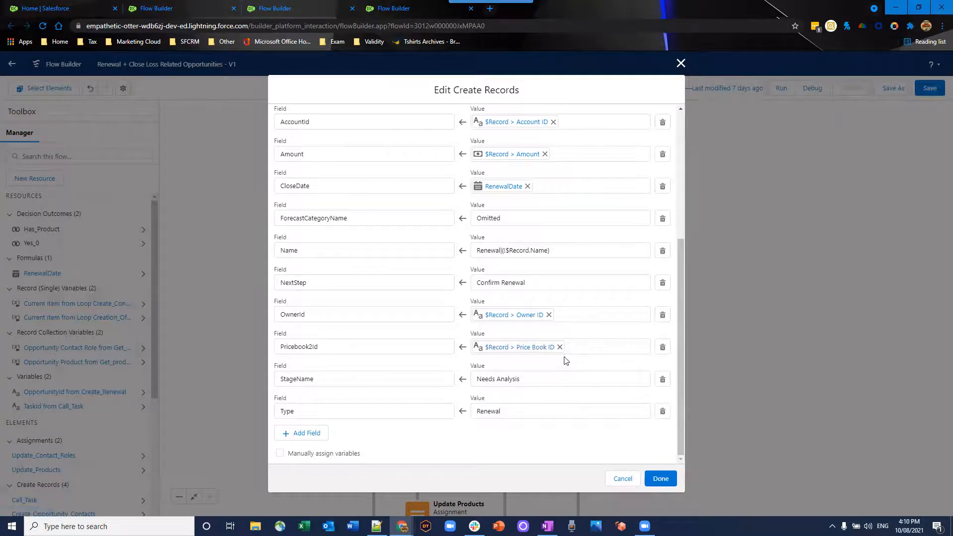
mouse_move(526, 391)
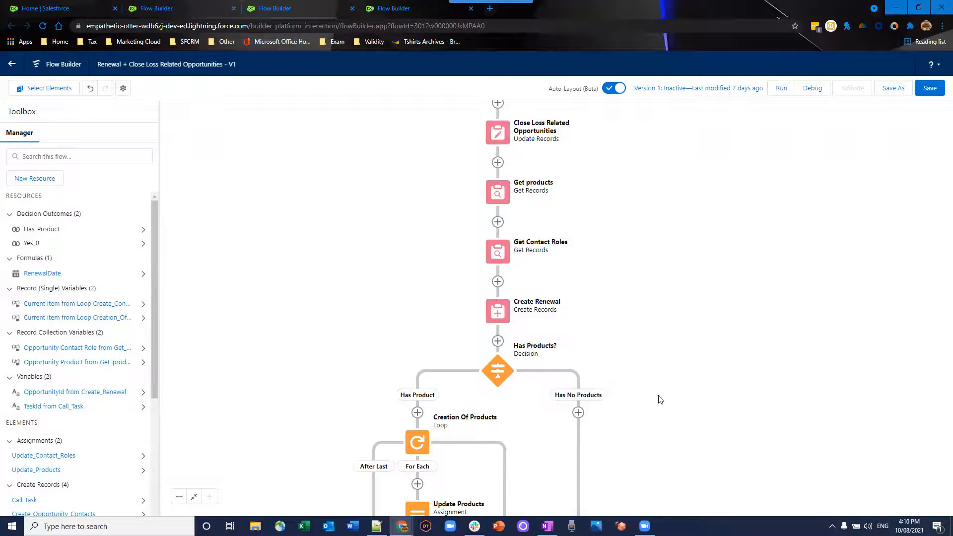
scroll(down, 3)
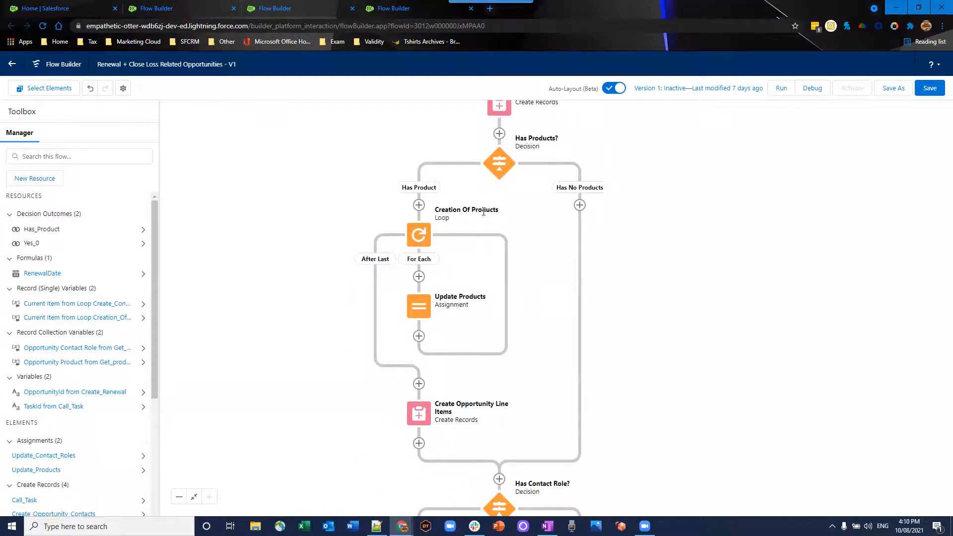
click(498, 162)
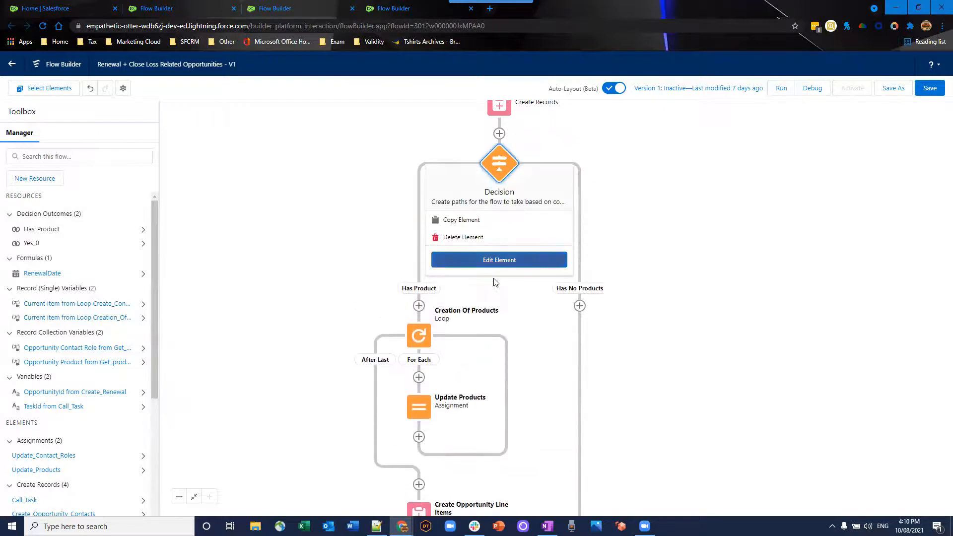
click(498, 259)
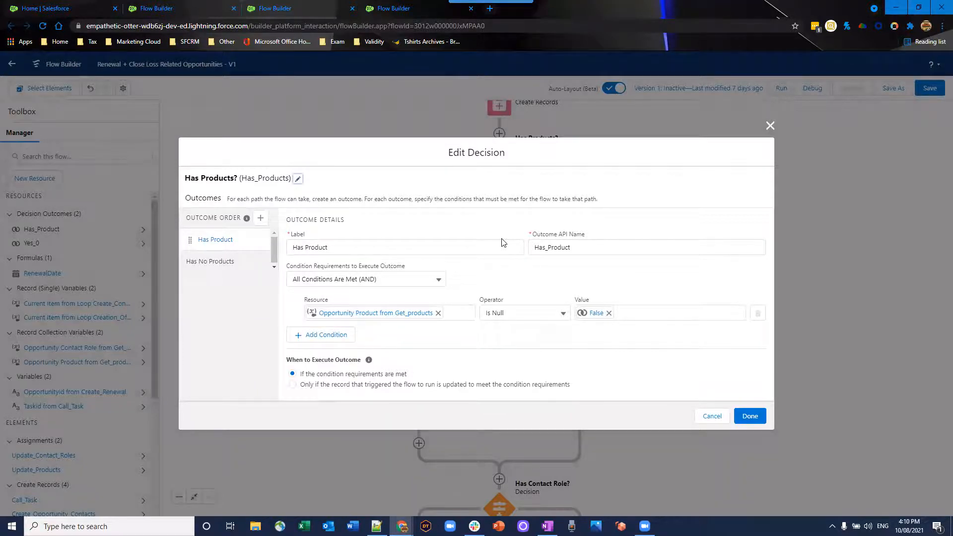
click(210, 260)
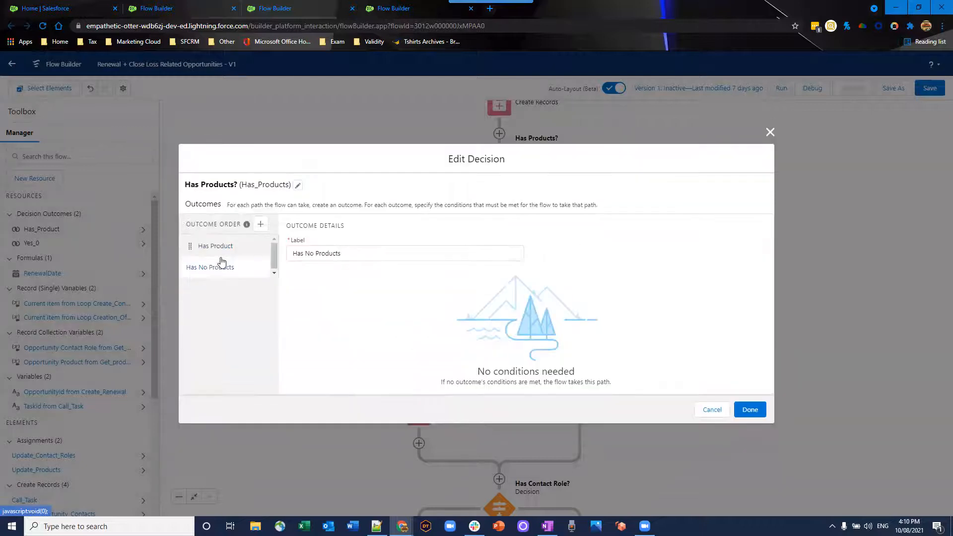
click(215, 246)
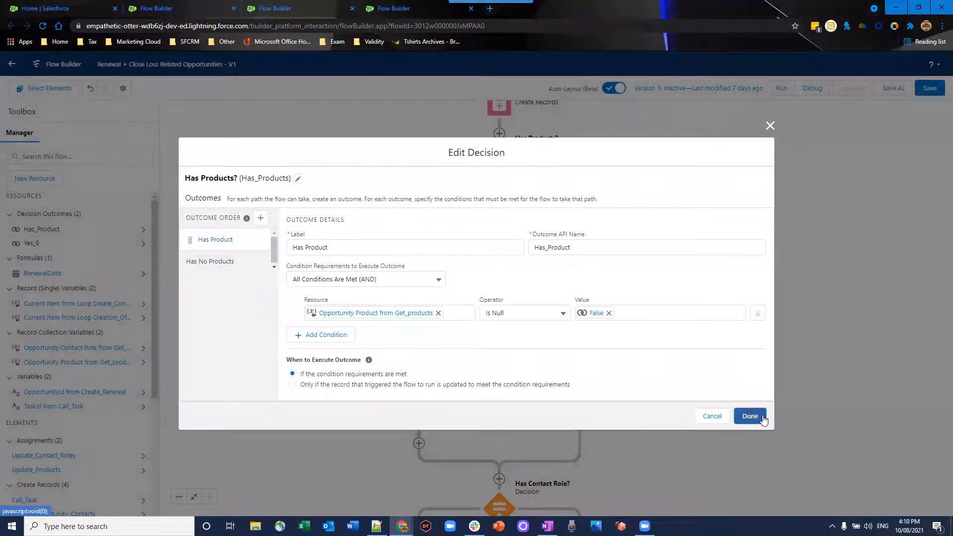
click(749, 415)
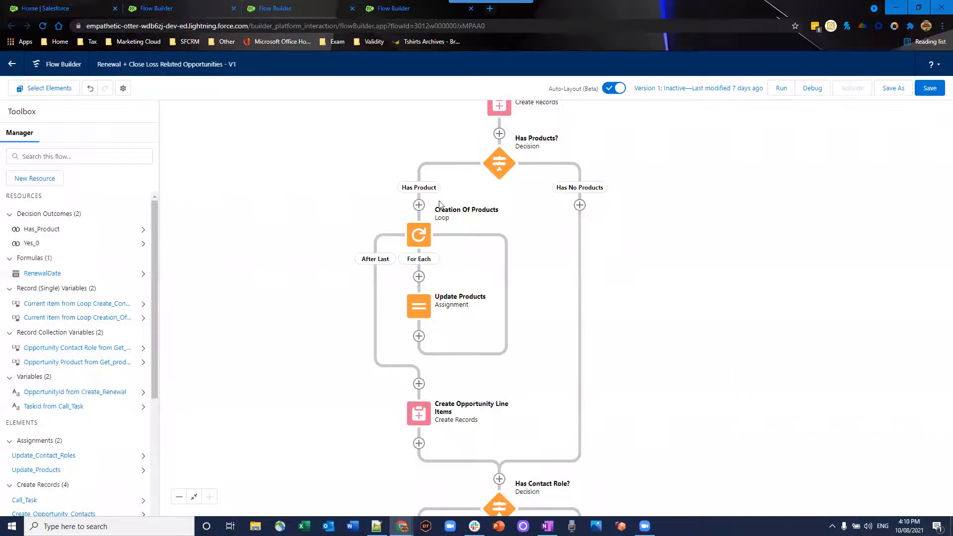
click(418, 235)
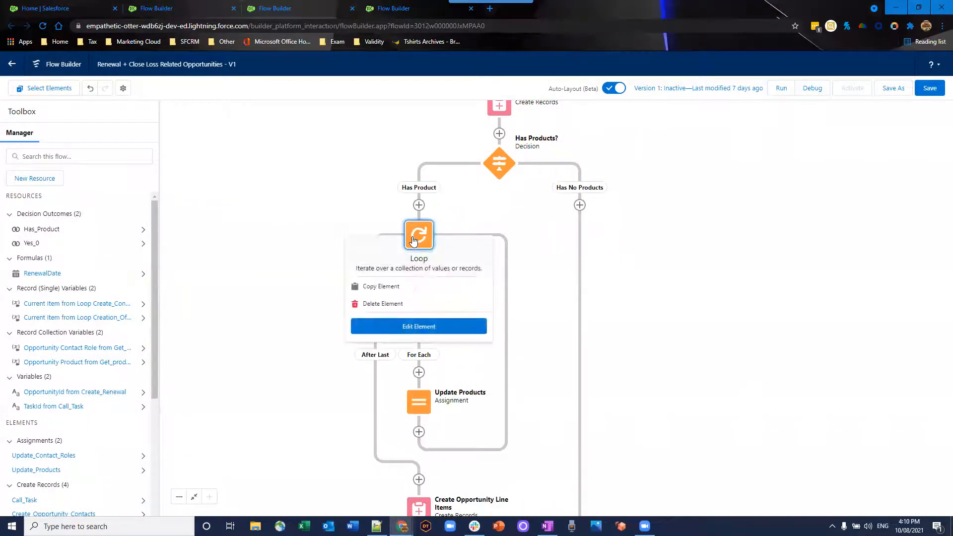
click(419, 325)
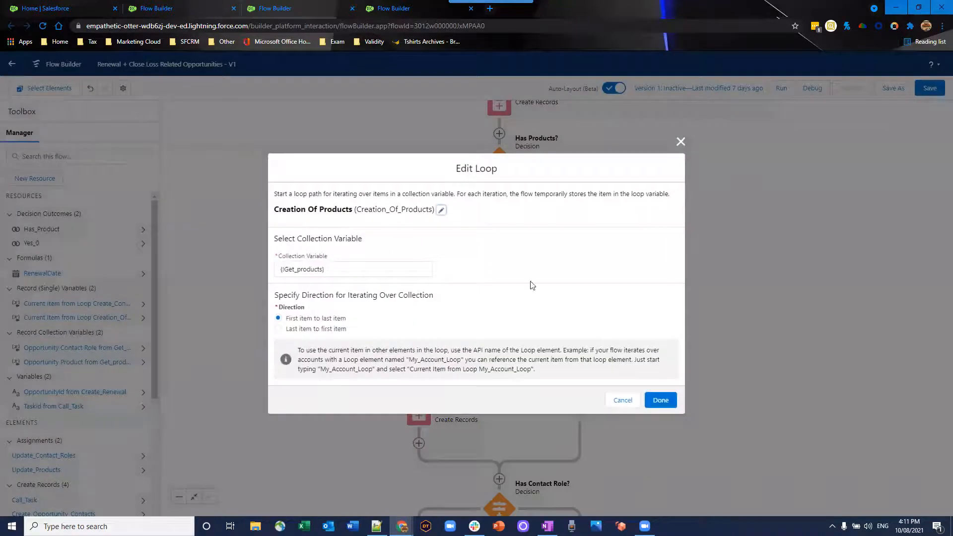
click(660, 400)
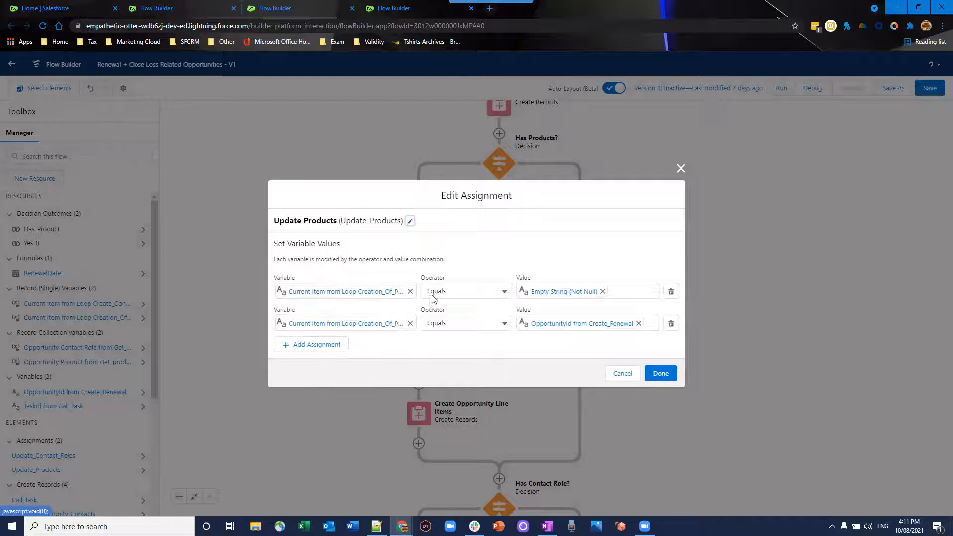
mouse_move(562, 292)
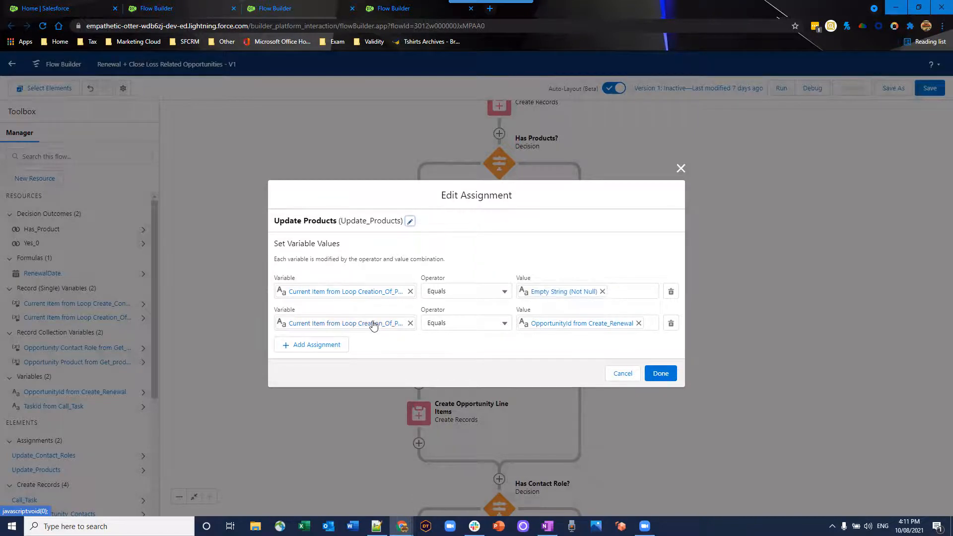
mouse_move(377, 322)
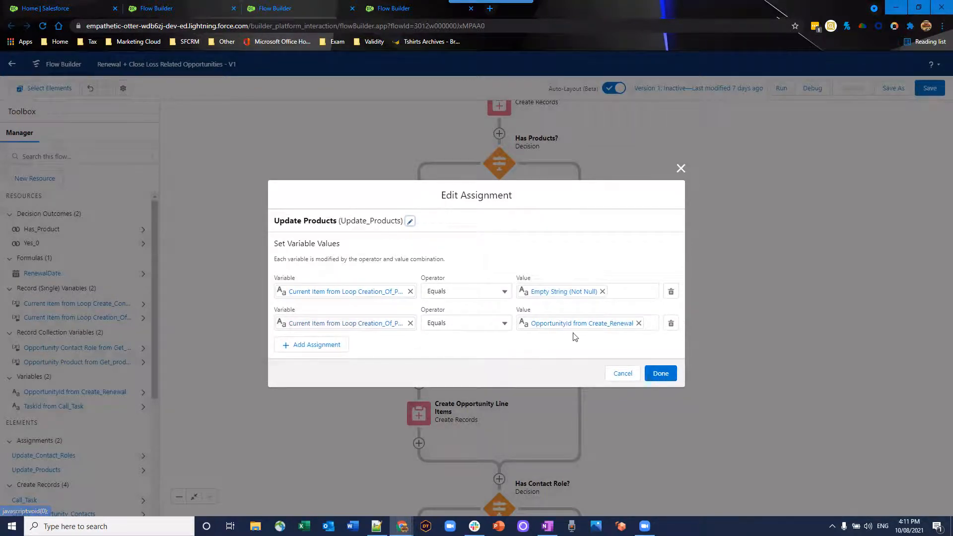
mouse_move(580, 323)
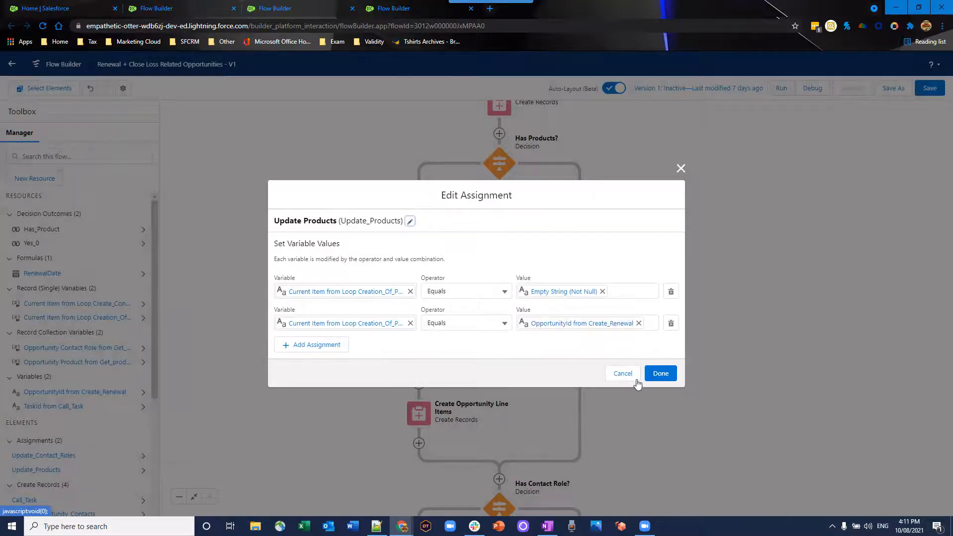
click(660, 373)
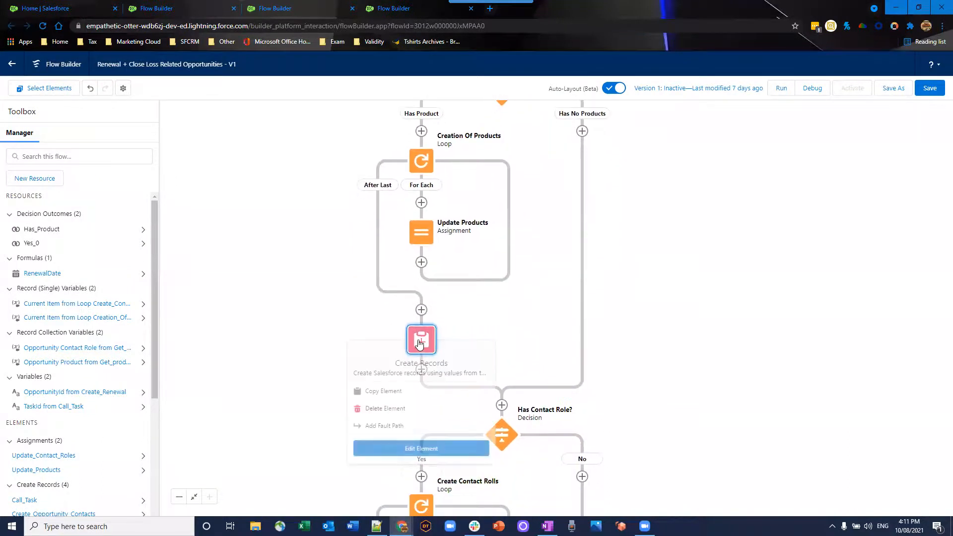
click(421, 448)
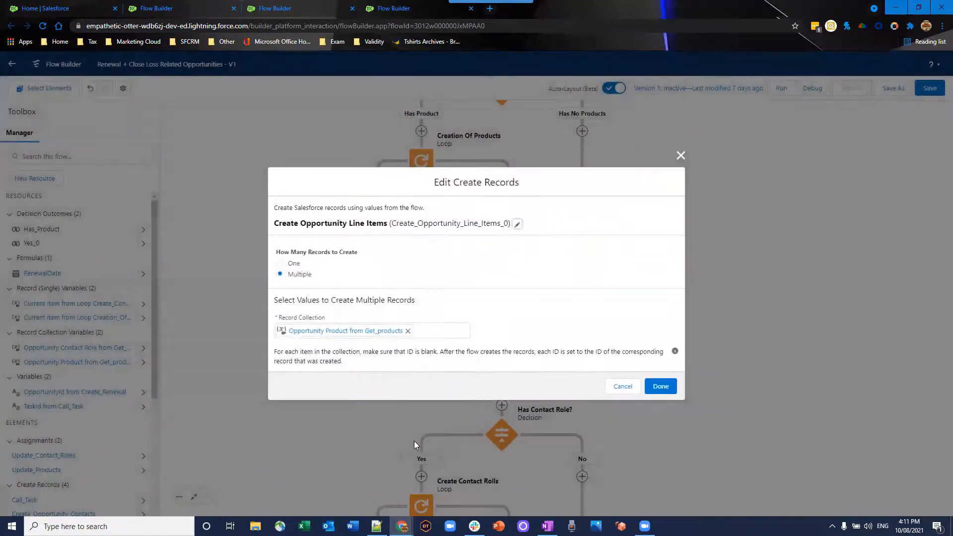
mouse_move(417, 419)
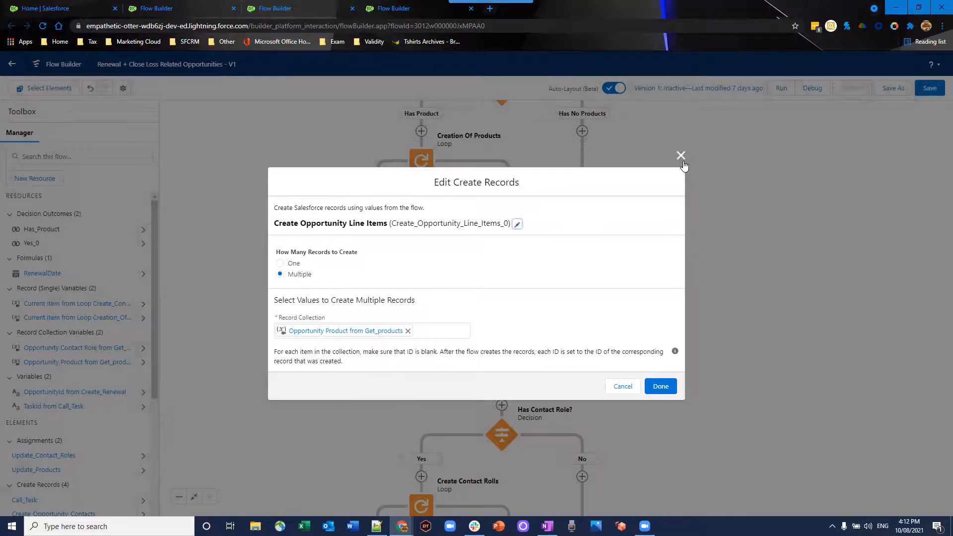
click(681, 156)
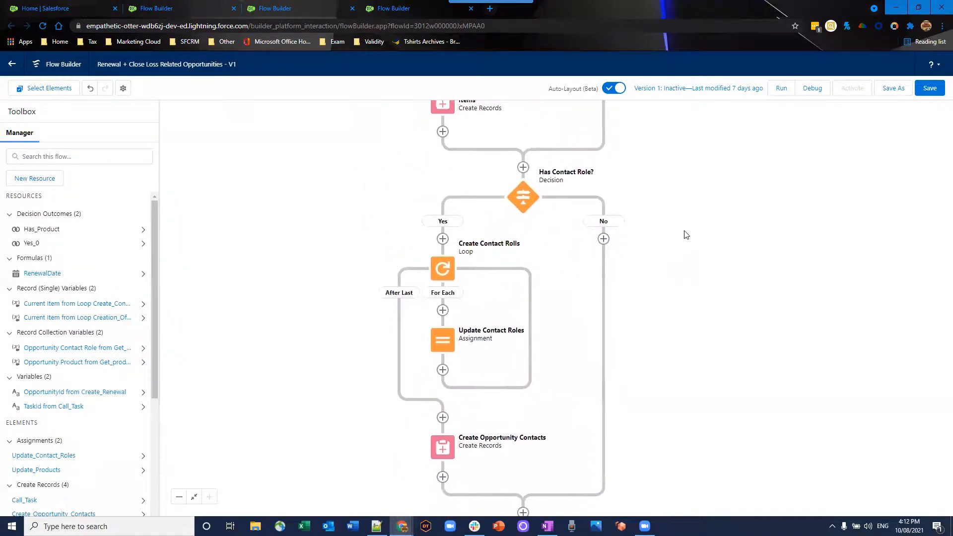
scroll(down, 3)
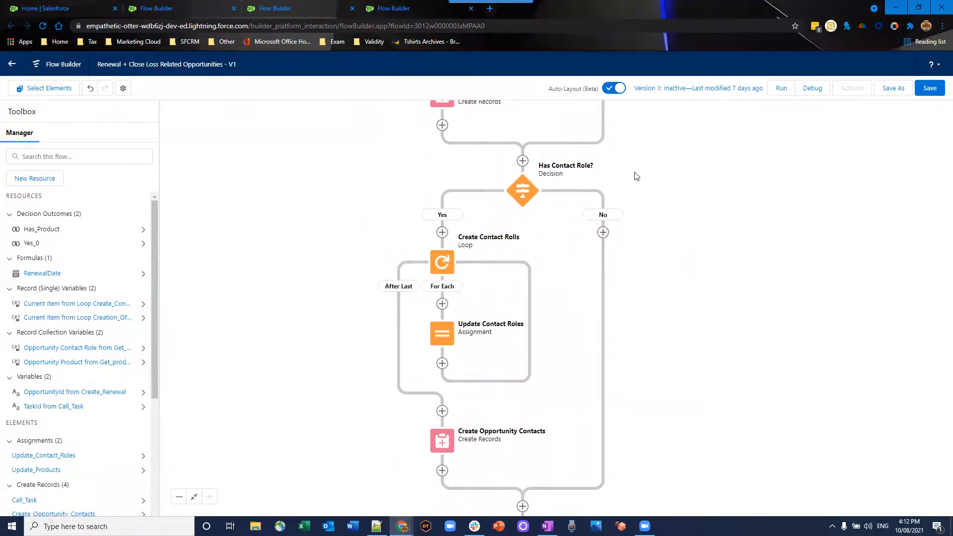
mouse_move(522, 190)
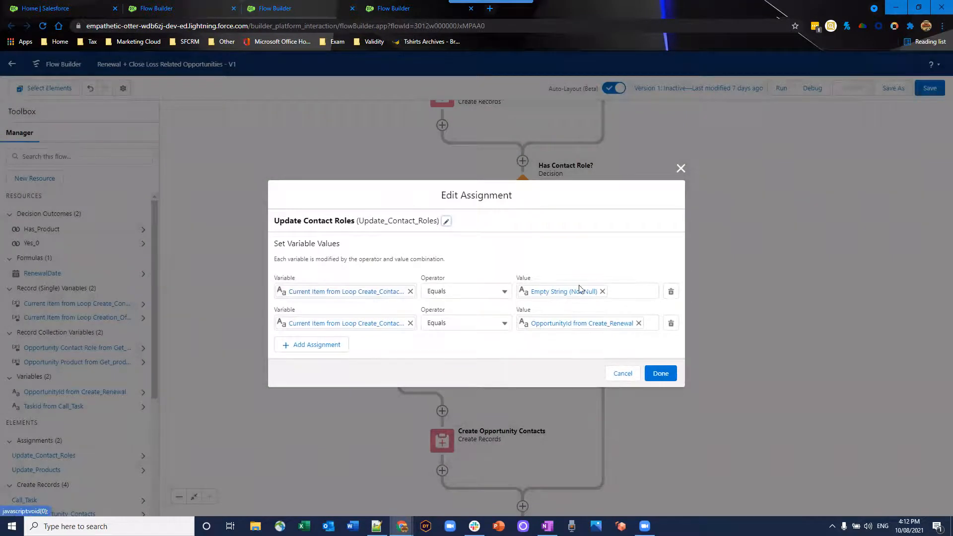
mouse_move(614, 377)
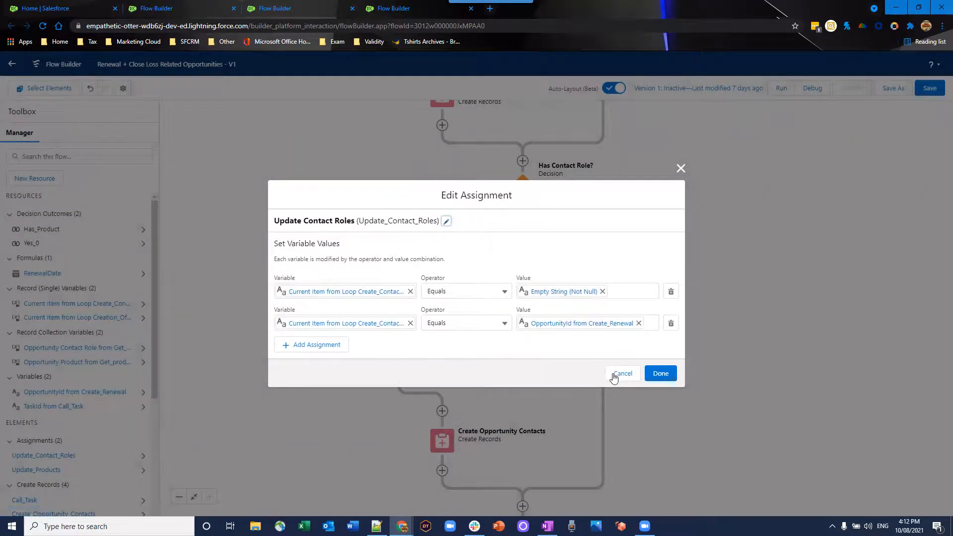
click(621, 373)
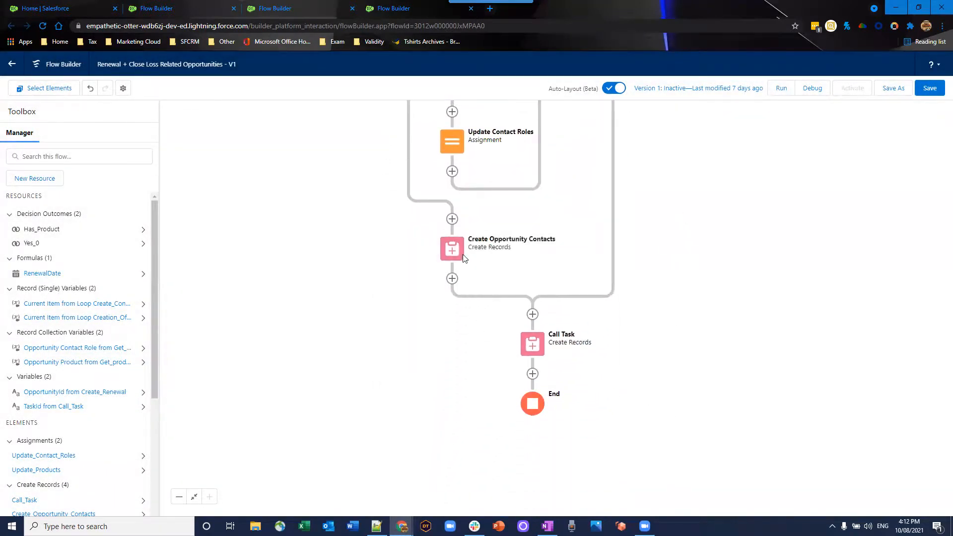
double_click(452, 248)
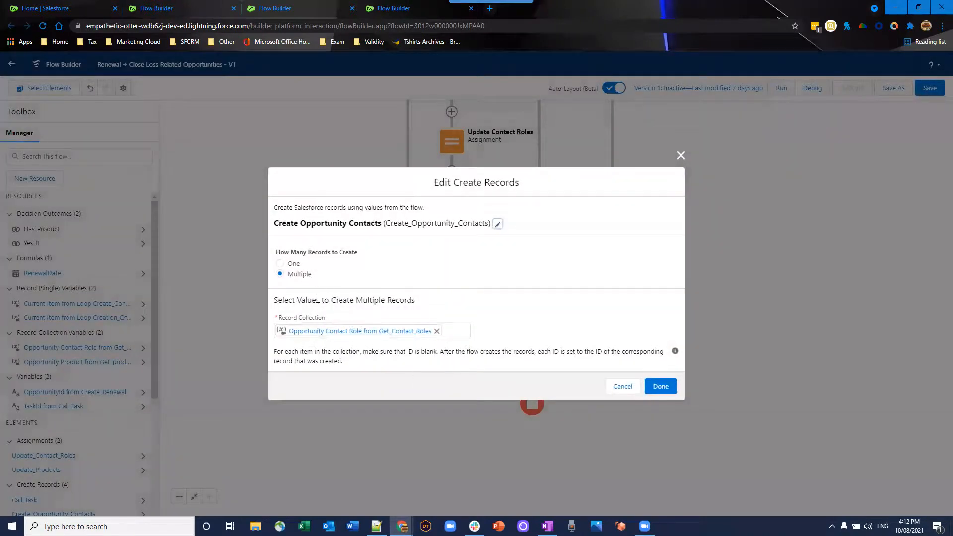
click(660, 386)
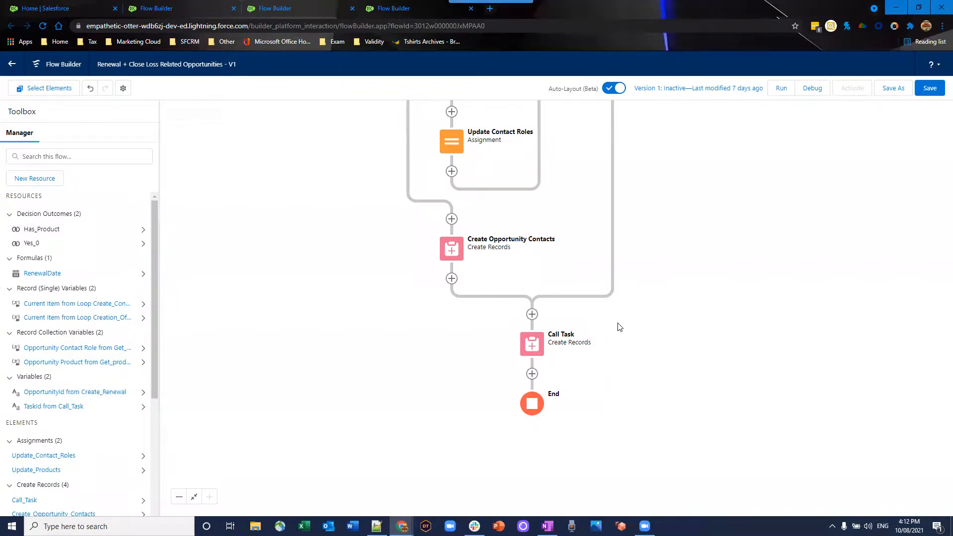
mouse_move(574, 346)
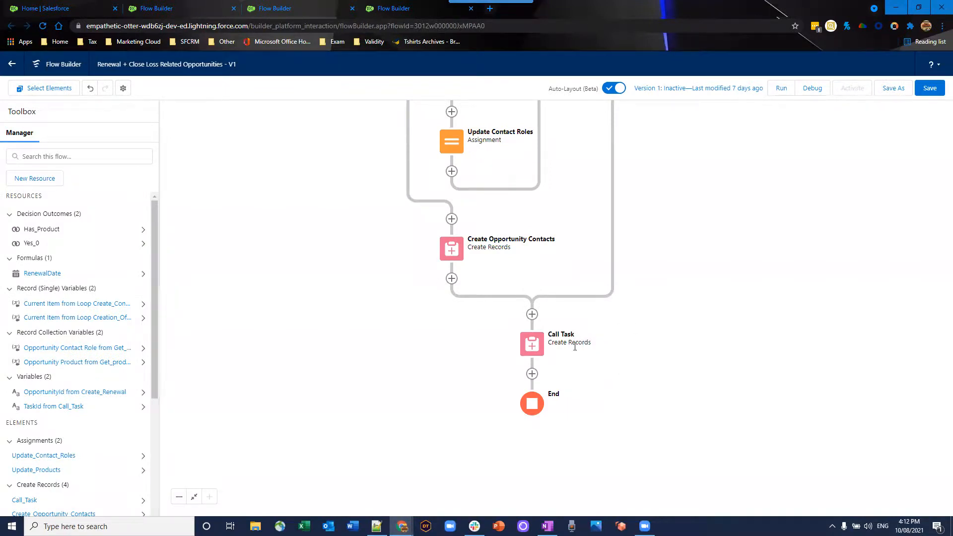
click(531, 344)
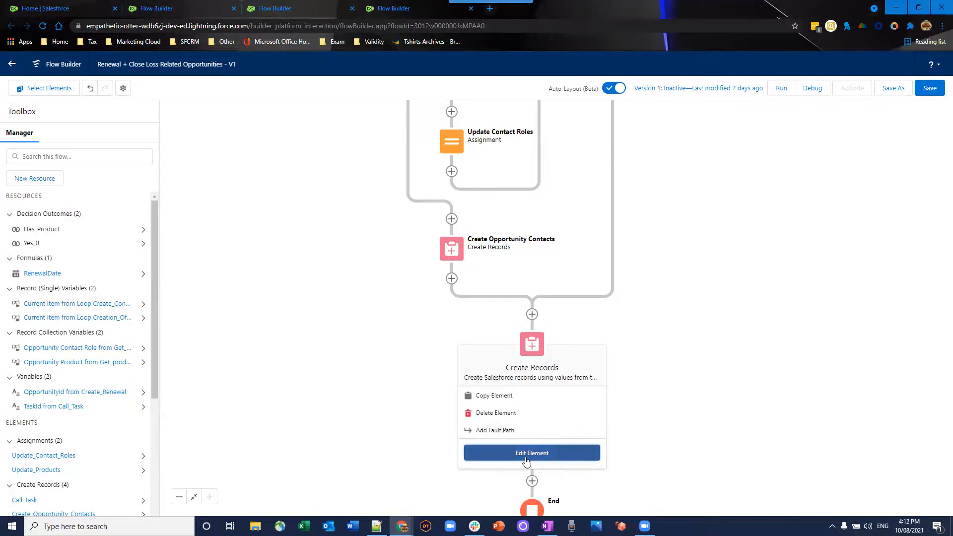
click(531, 452)
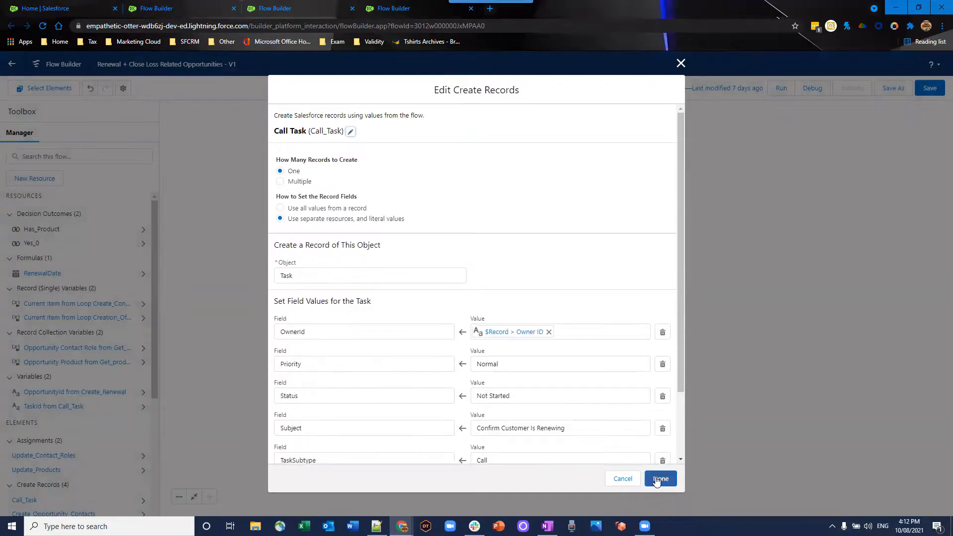
click(660, 478)
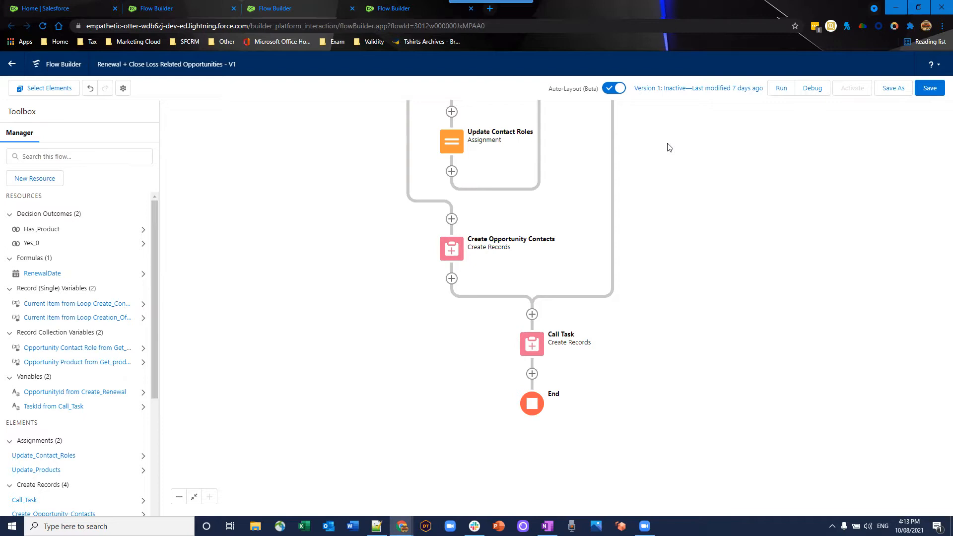
mouse_move(431, 236)
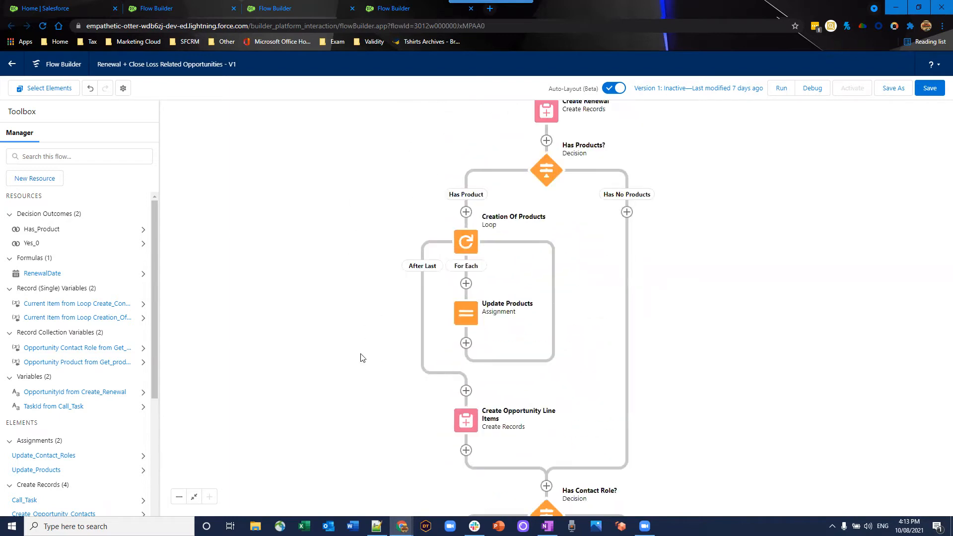
scroll(down, 3)
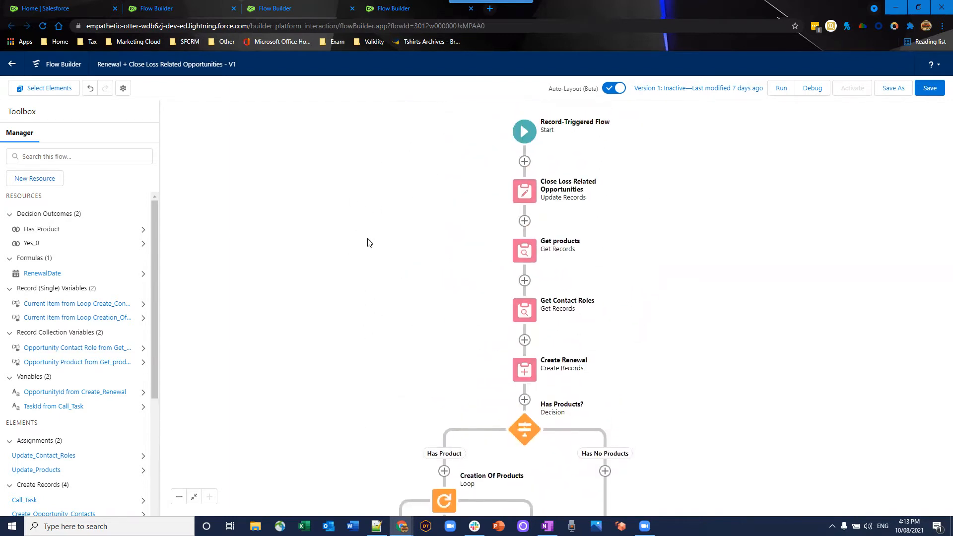